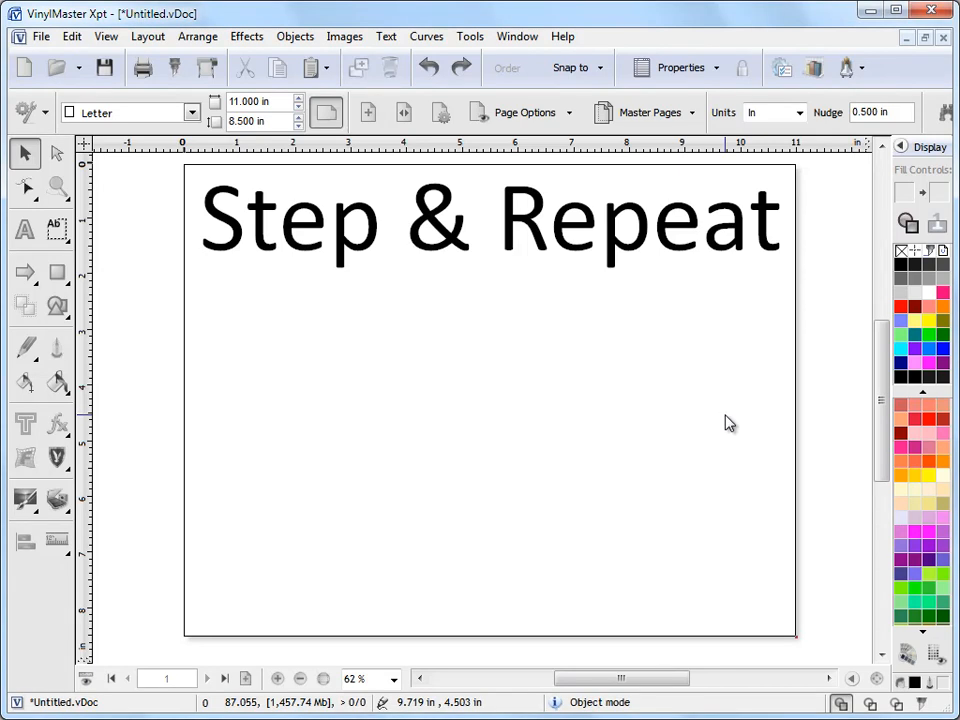
mouse_move(572, 408)
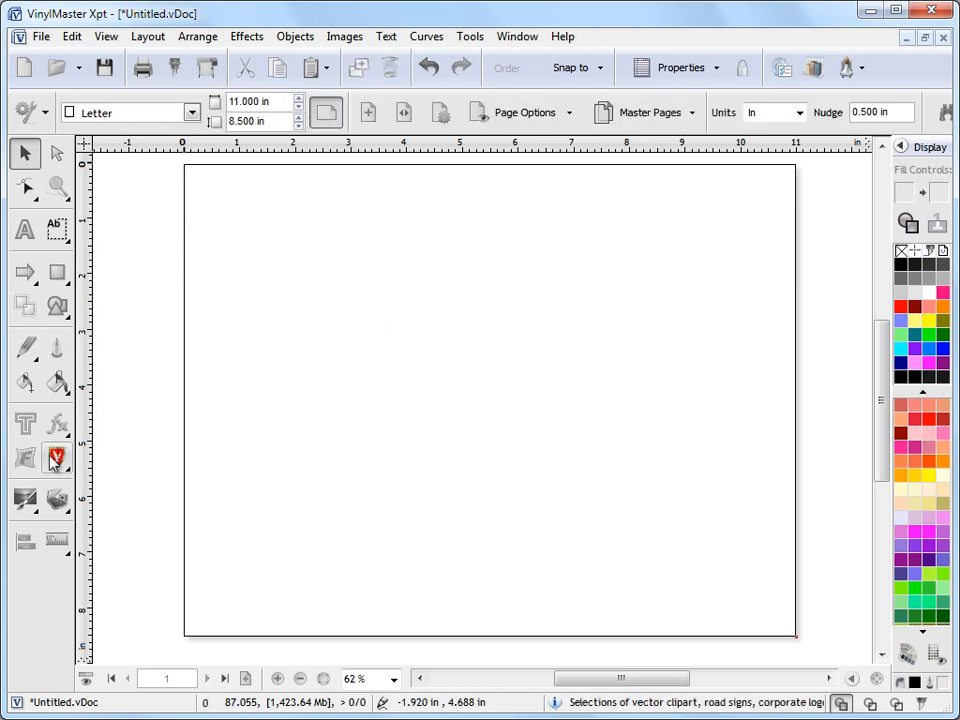
Insert the nautical star from the Stars clipart collection onto the page
click(56, 456)
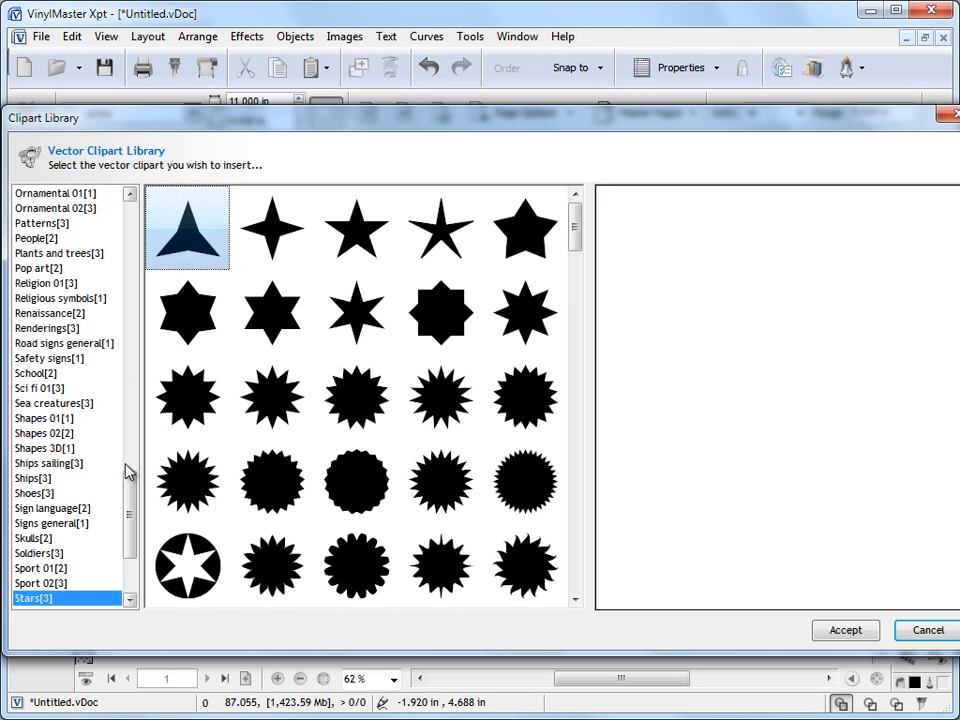
scroll(down, 3)
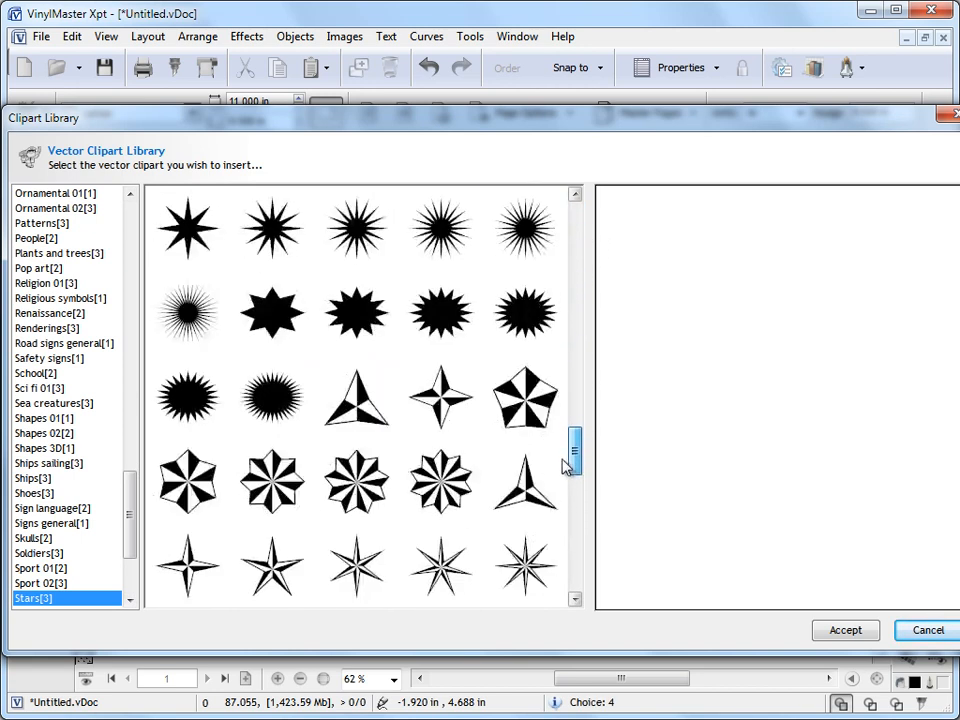
click(524, 482)
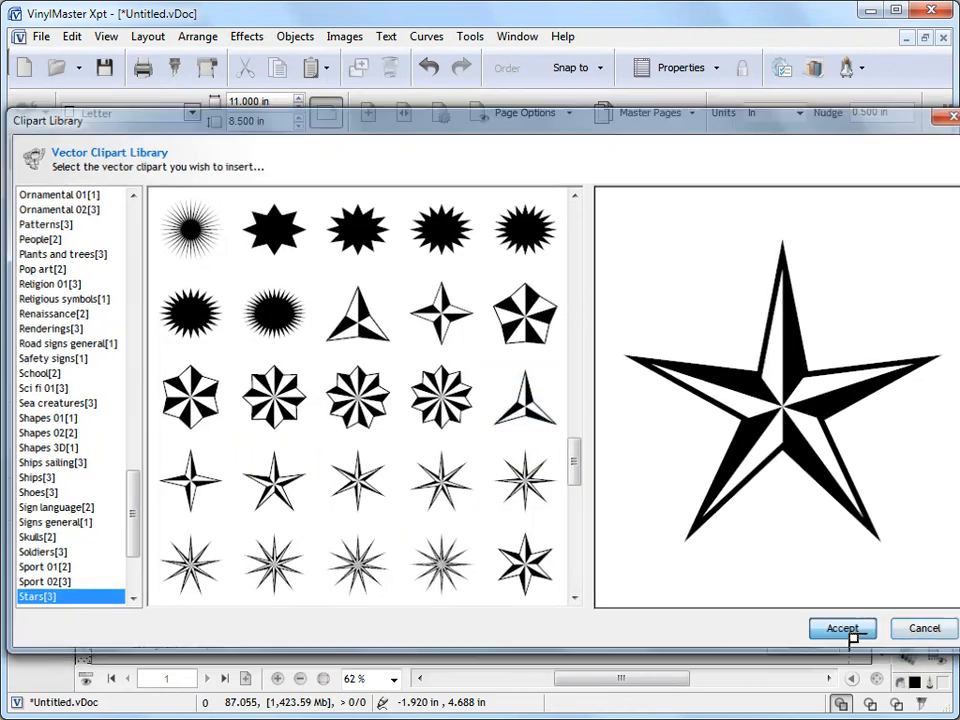
click(842, 628)
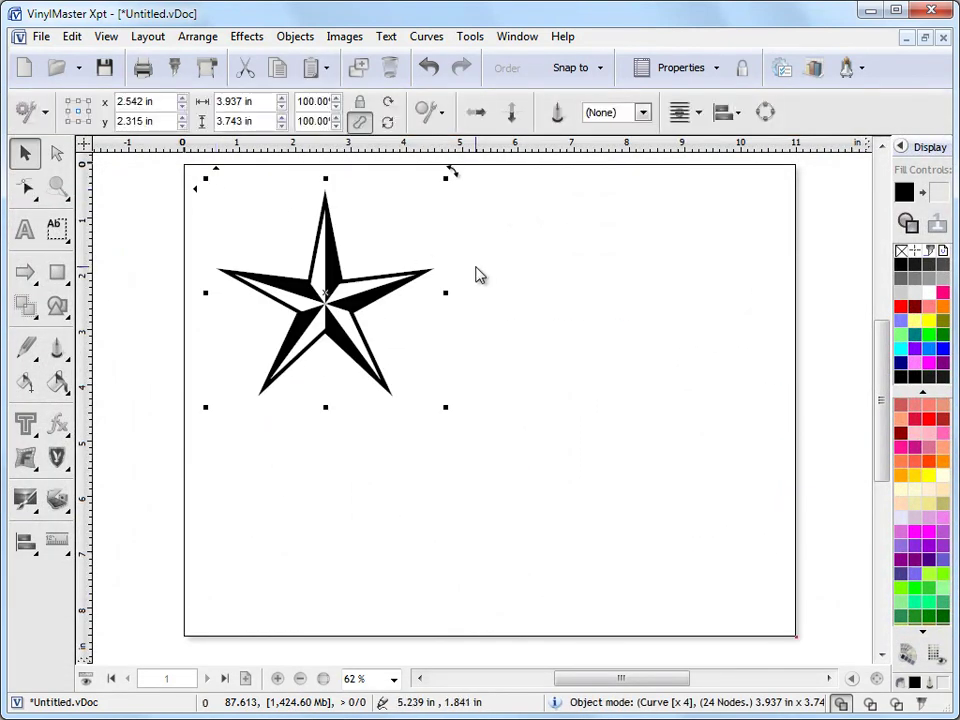
mouse_move(920, 356)
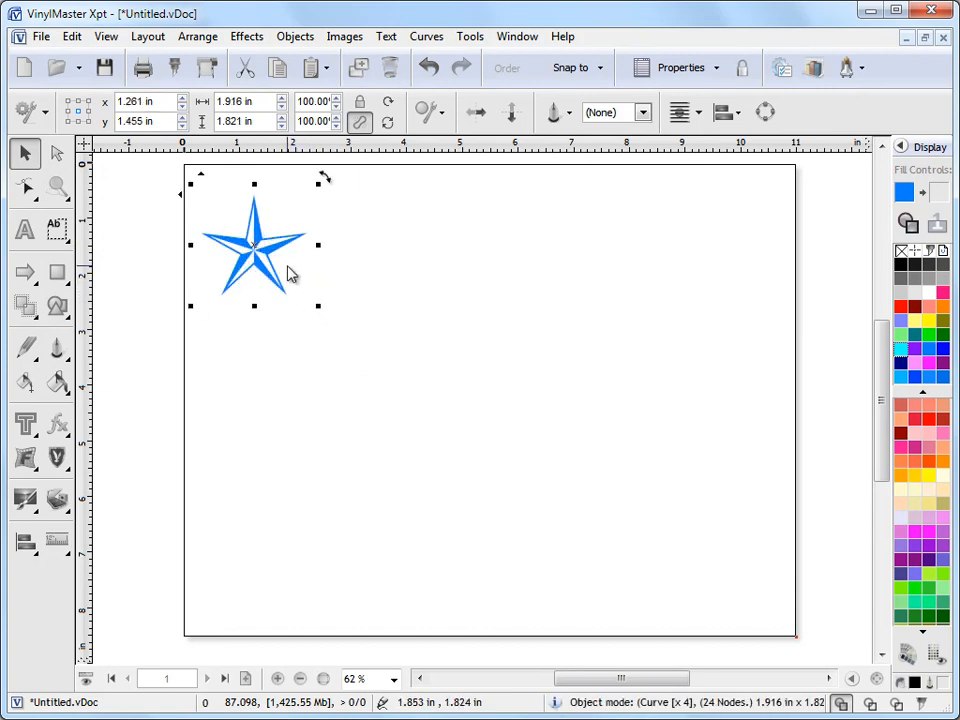
mouse_move(724, 250)
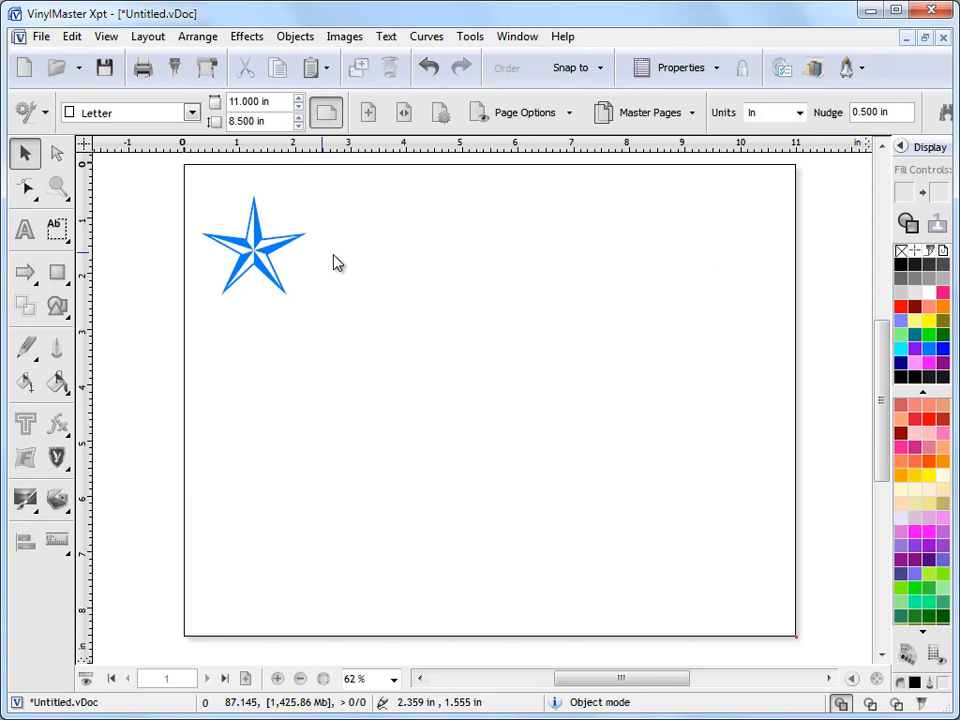
Reselect the shrunken blue star in the page's top-left corner
click(252, 248)
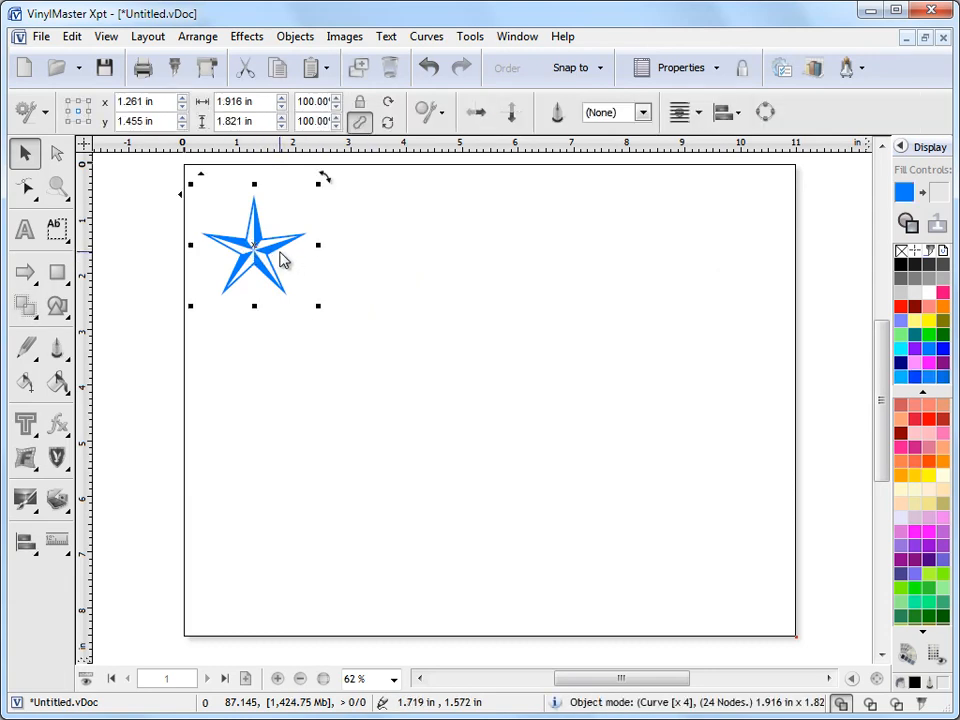
click(62, 36)
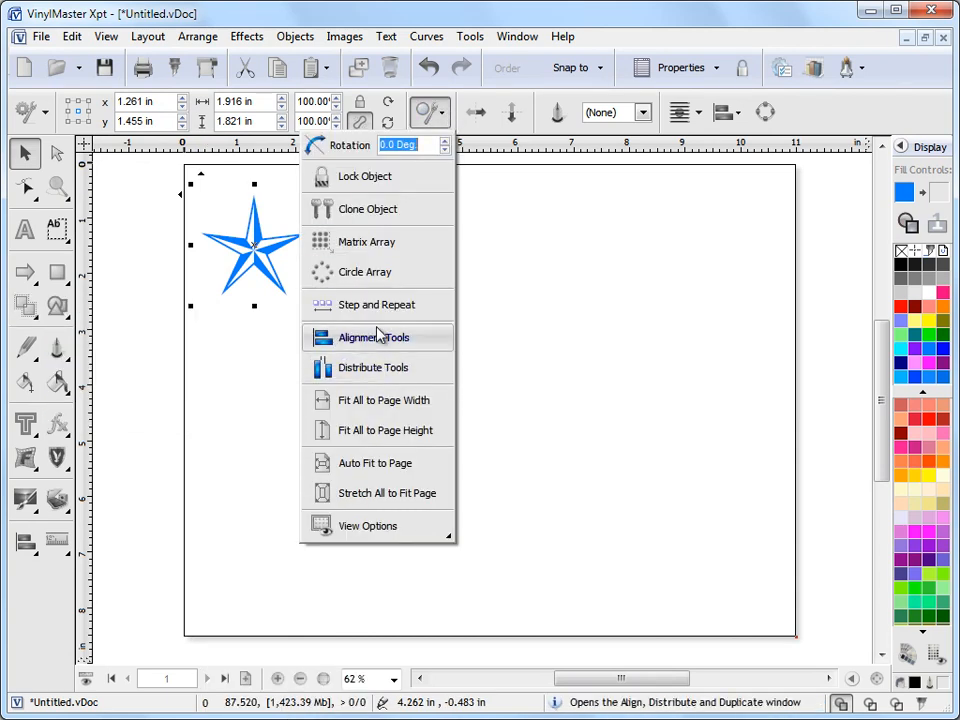
mouse_move(362, 304)
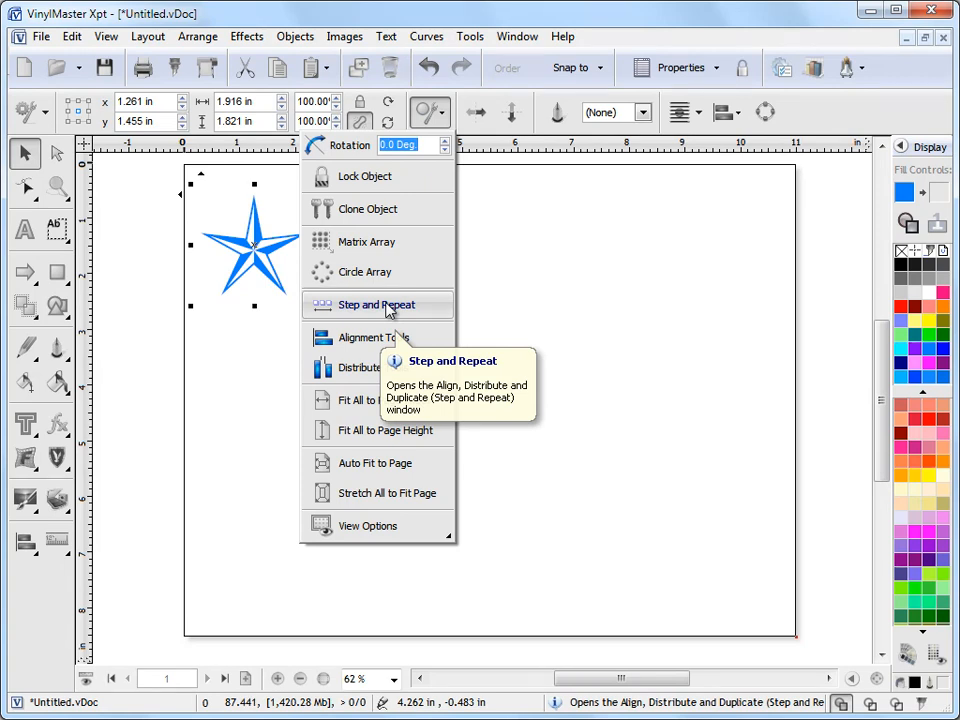
click(376, 304)
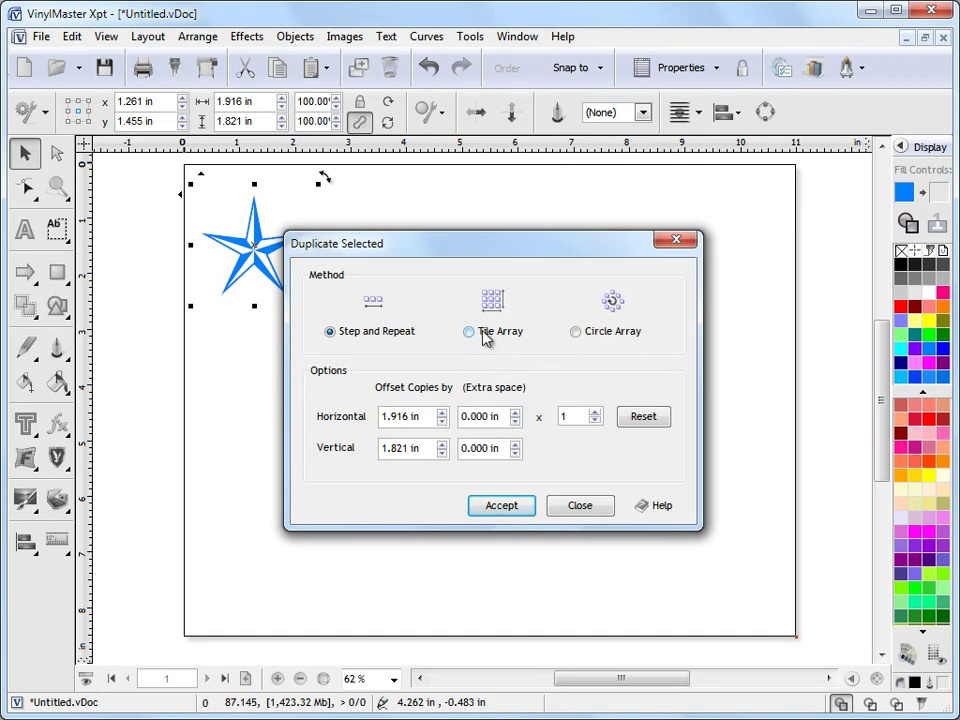
mouse_move(592, 336)
text(5)
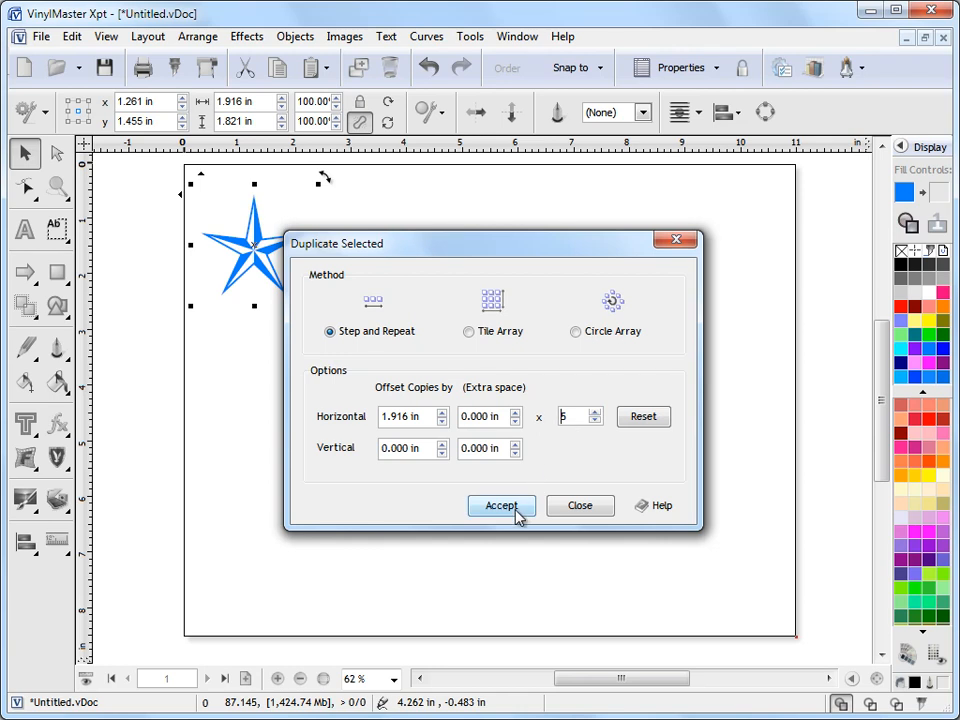
click(500, 504)
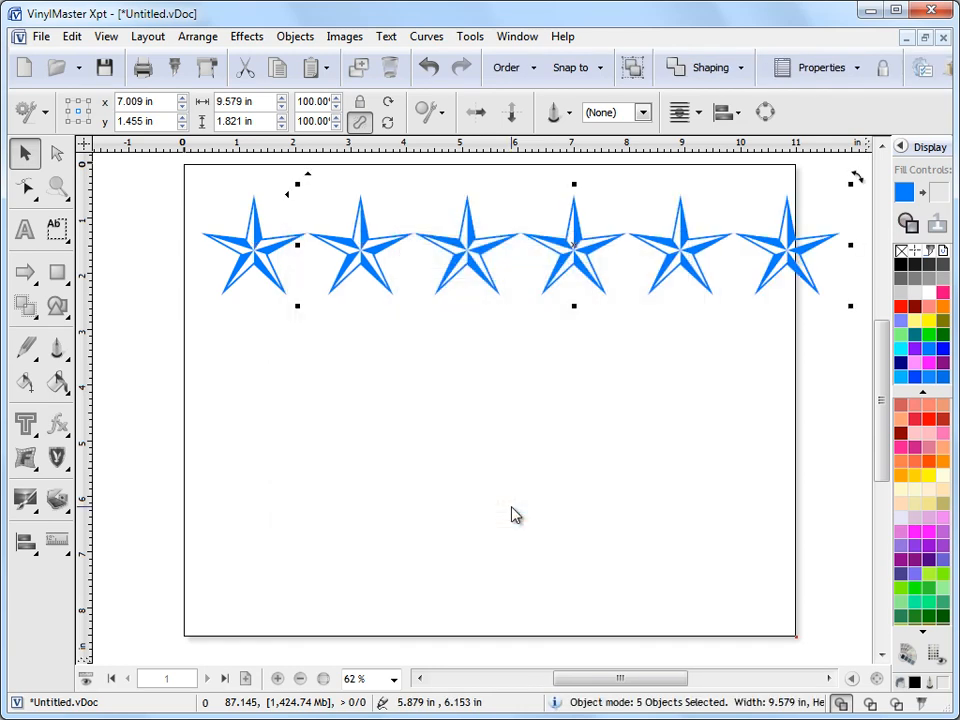
click(728, 344)
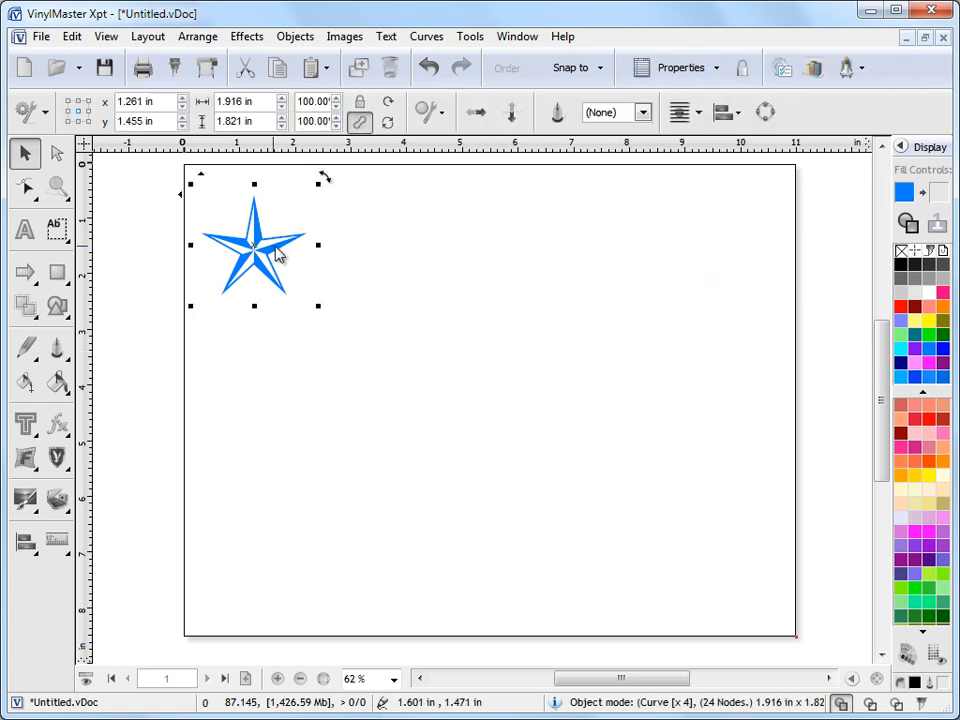
mouse_move(404, 362)
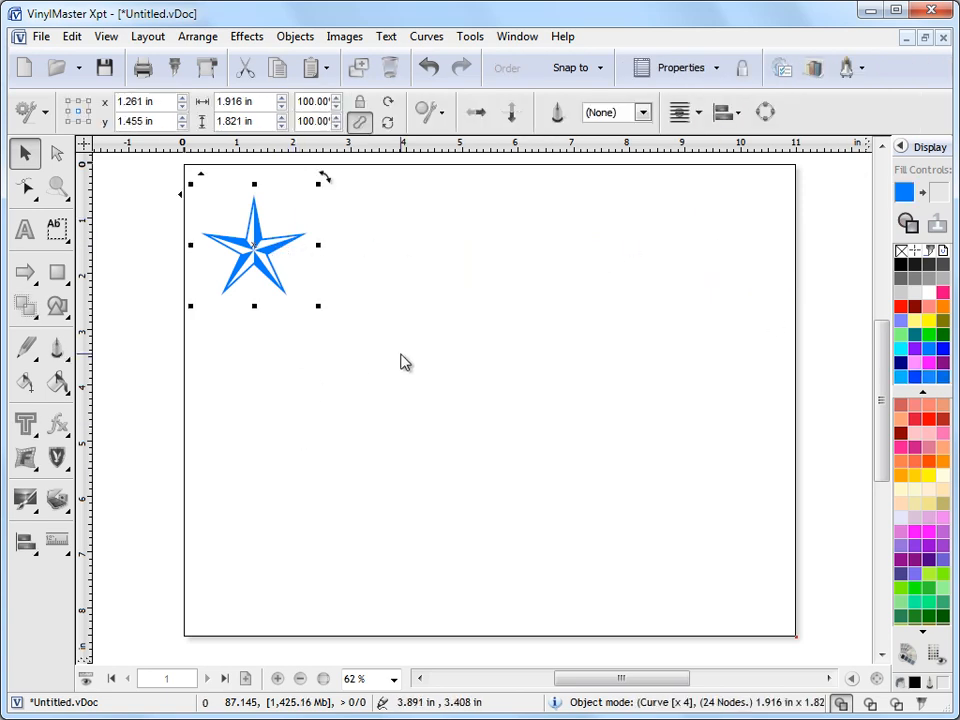
Generate a 5 x 5 Tile Array of the star, then return to a single repositioned star
click(24, 306)
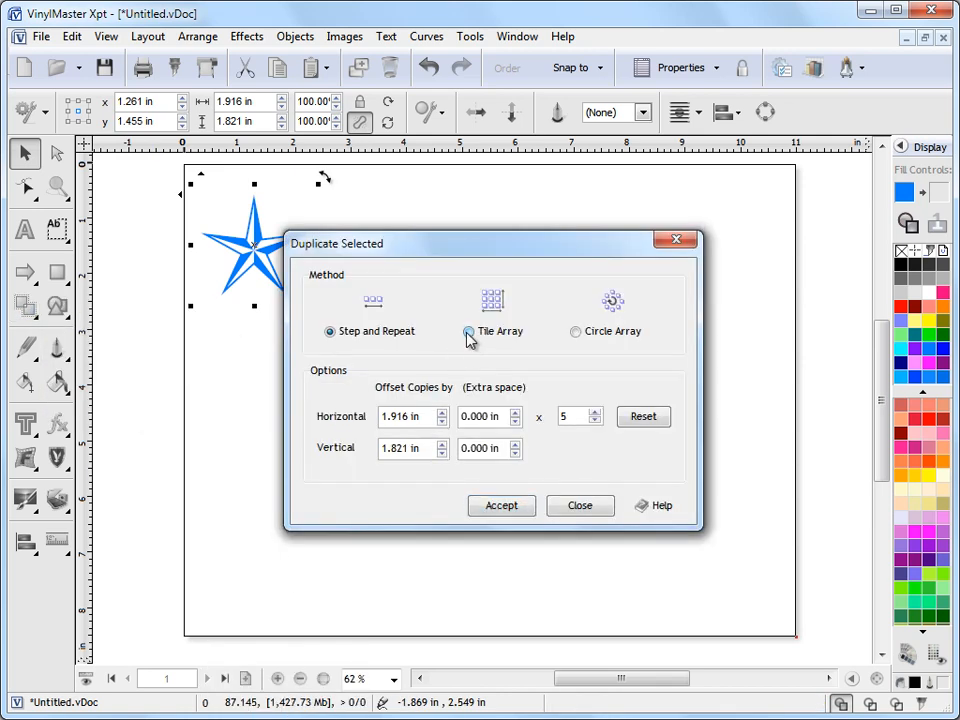
click(468, 332)
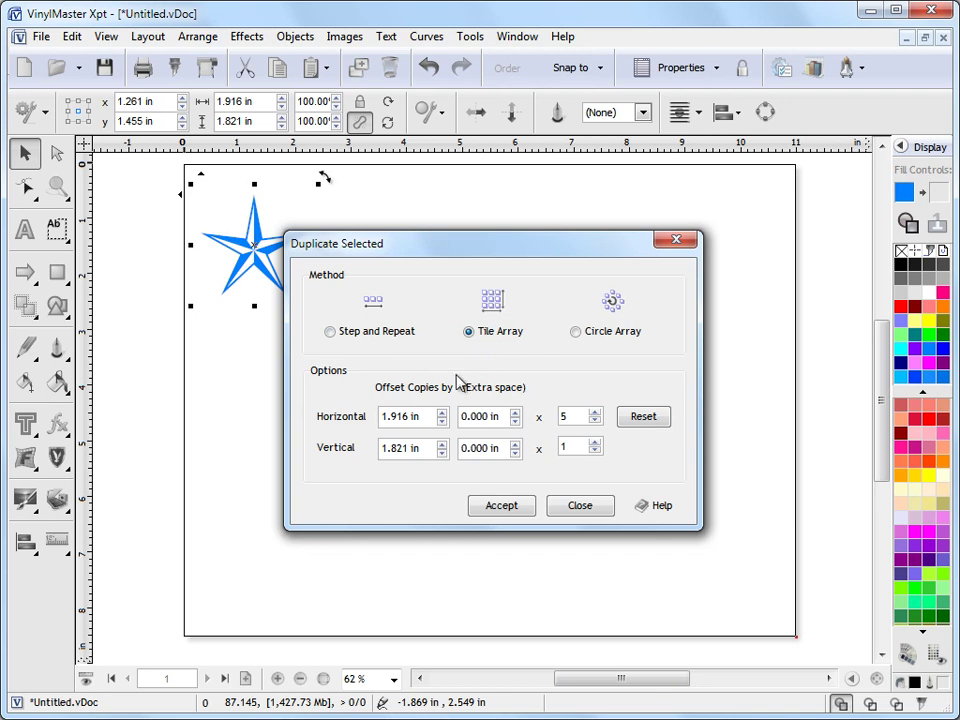
mouse_move(588, 436)
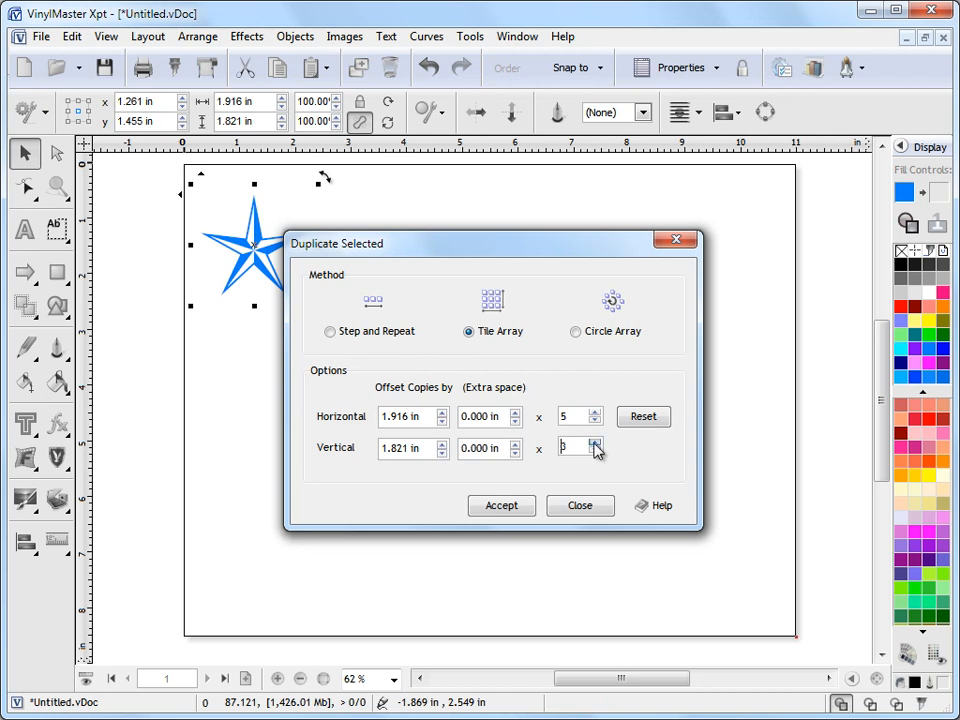
click(594, 444)
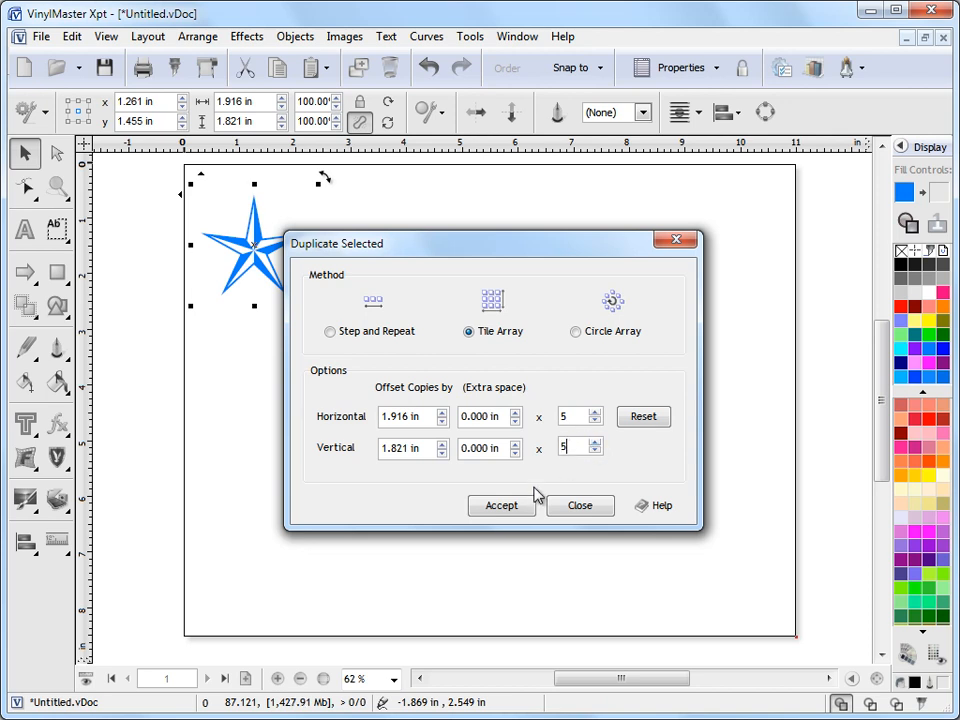
click(500, 504)
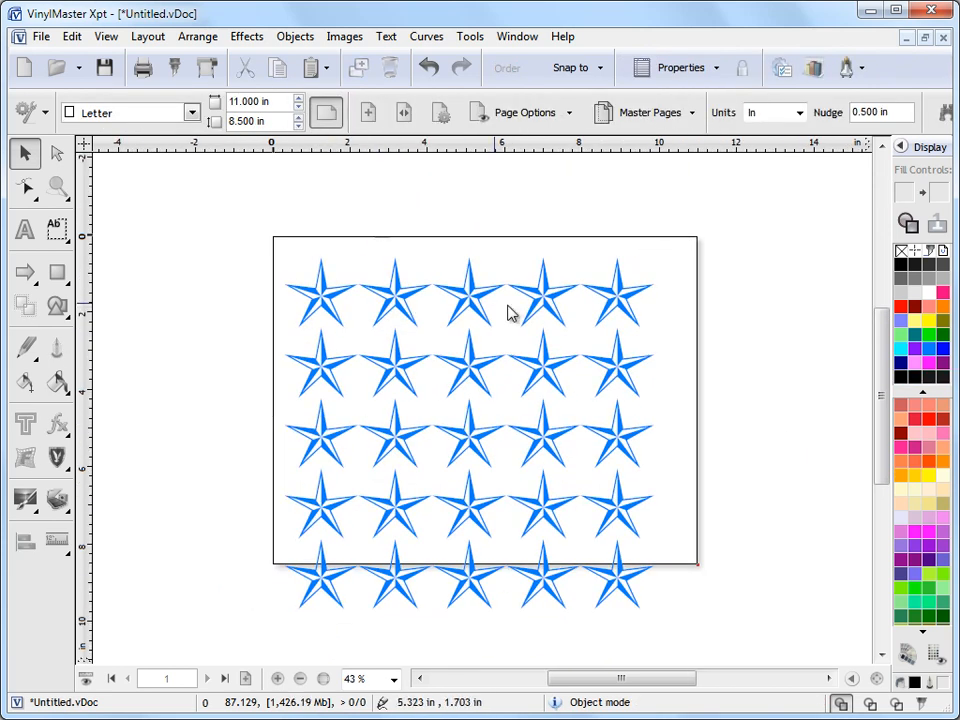
mouse_move(604, 472)
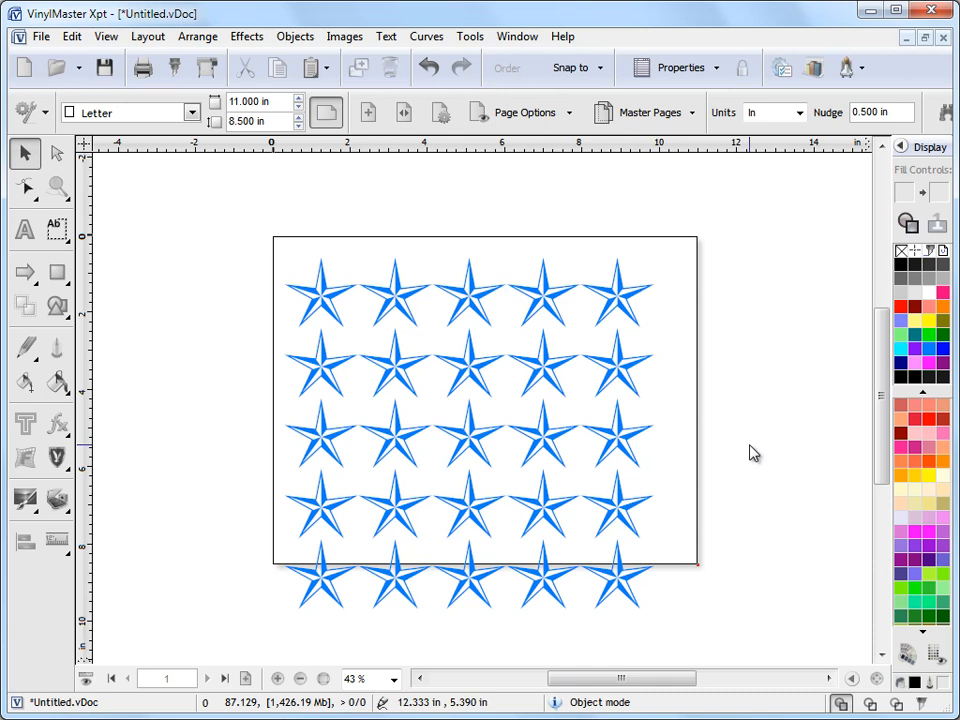
mouse_move(454, 350)
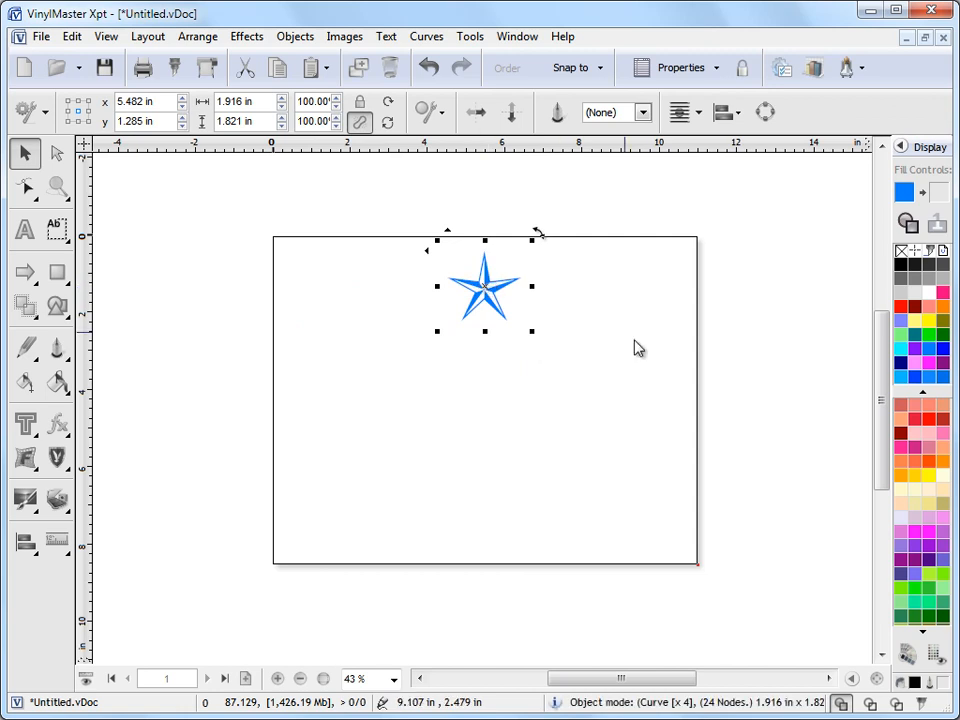
drag(532, 332, 496, 300)
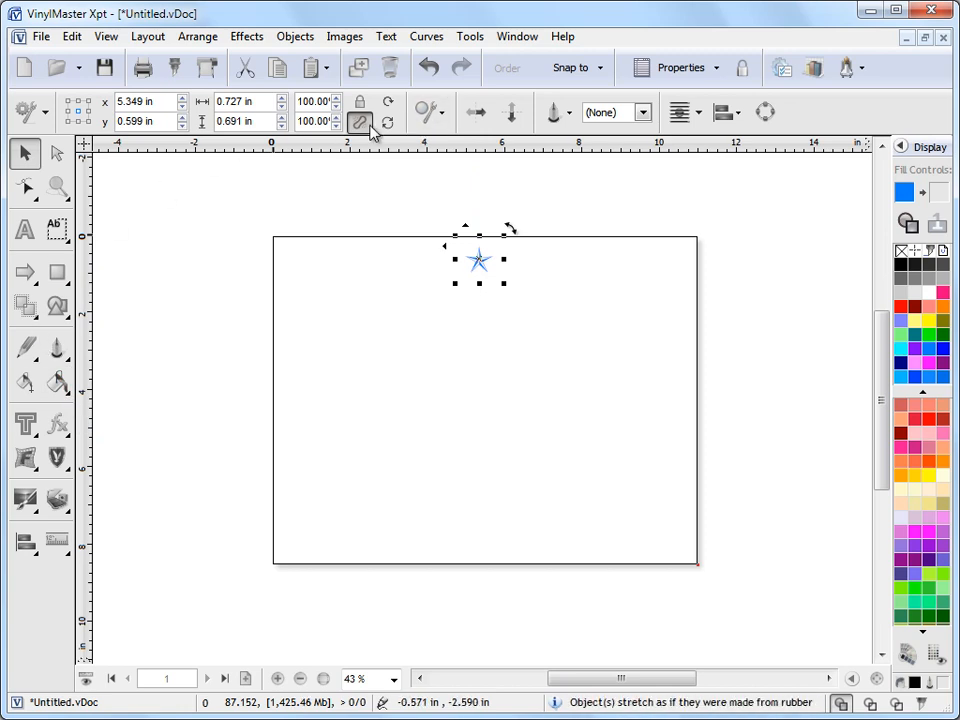
click(68, 36)
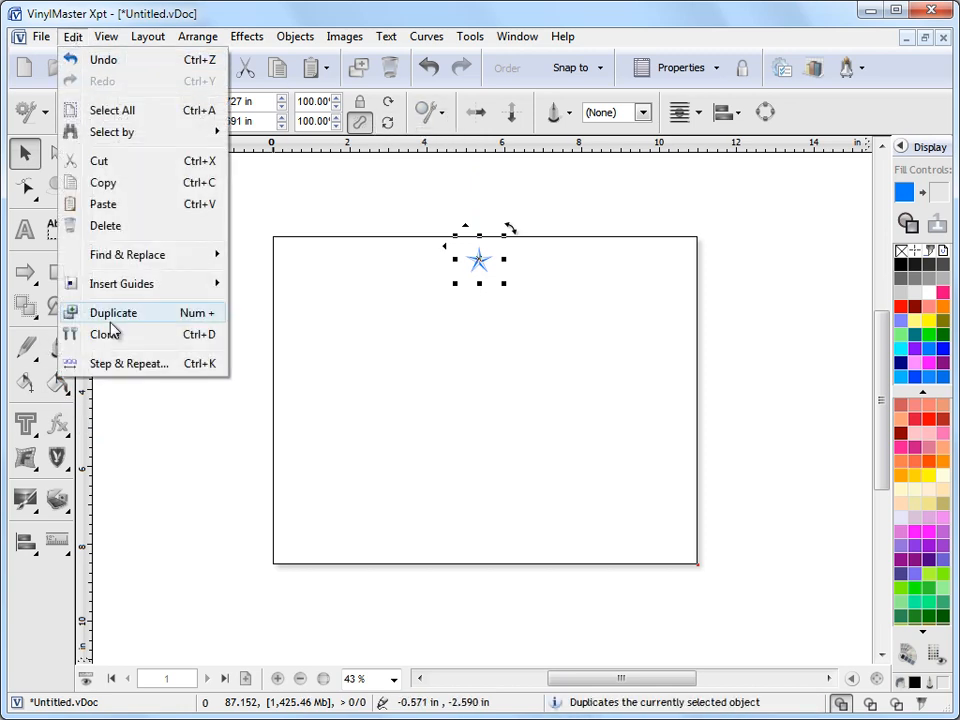
click(112, 312)
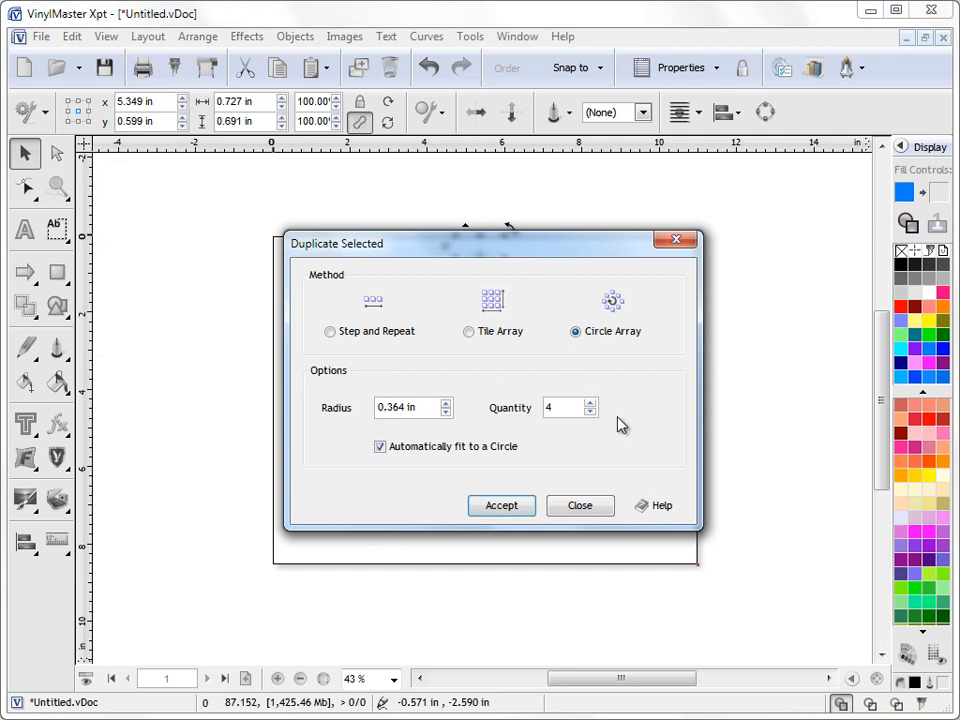
click(590, 402)
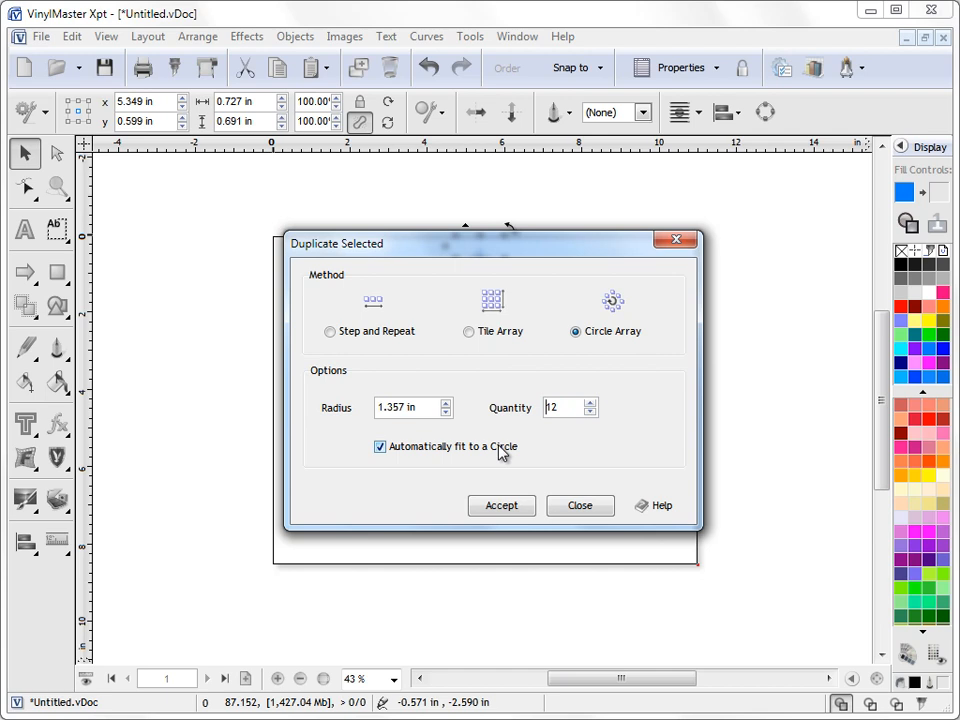
mouse_move(530, 404)
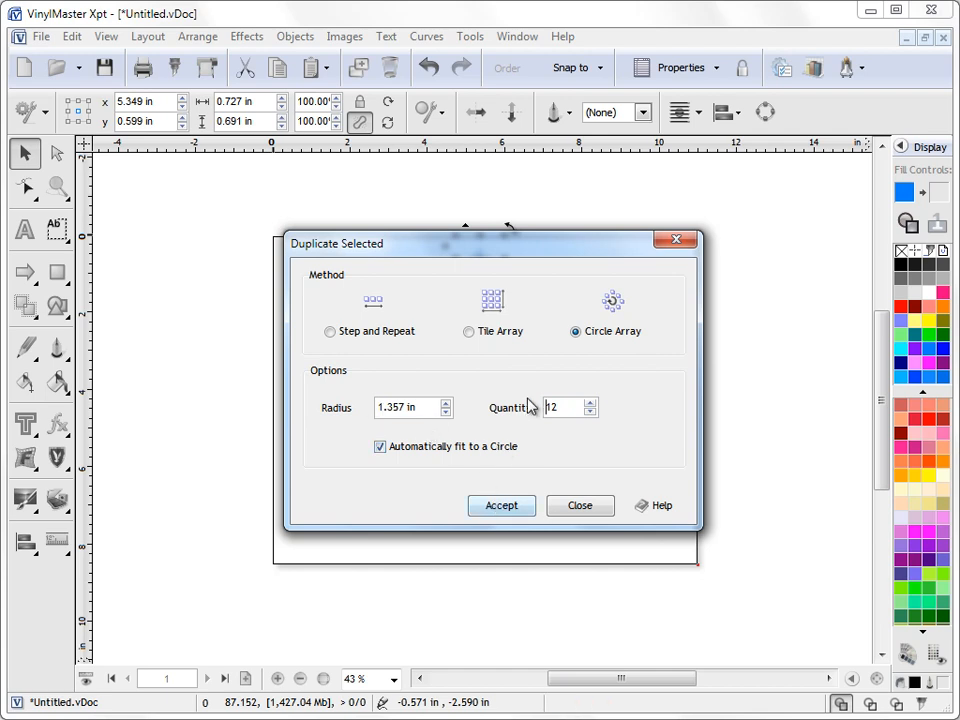
click(500, 504)
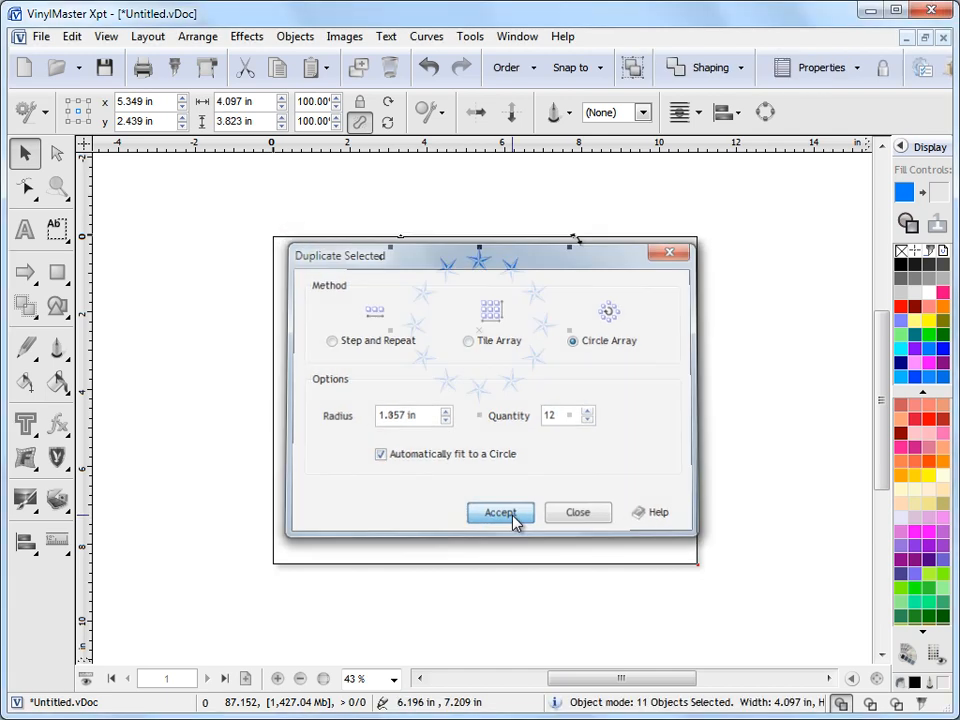
click(500, 512)
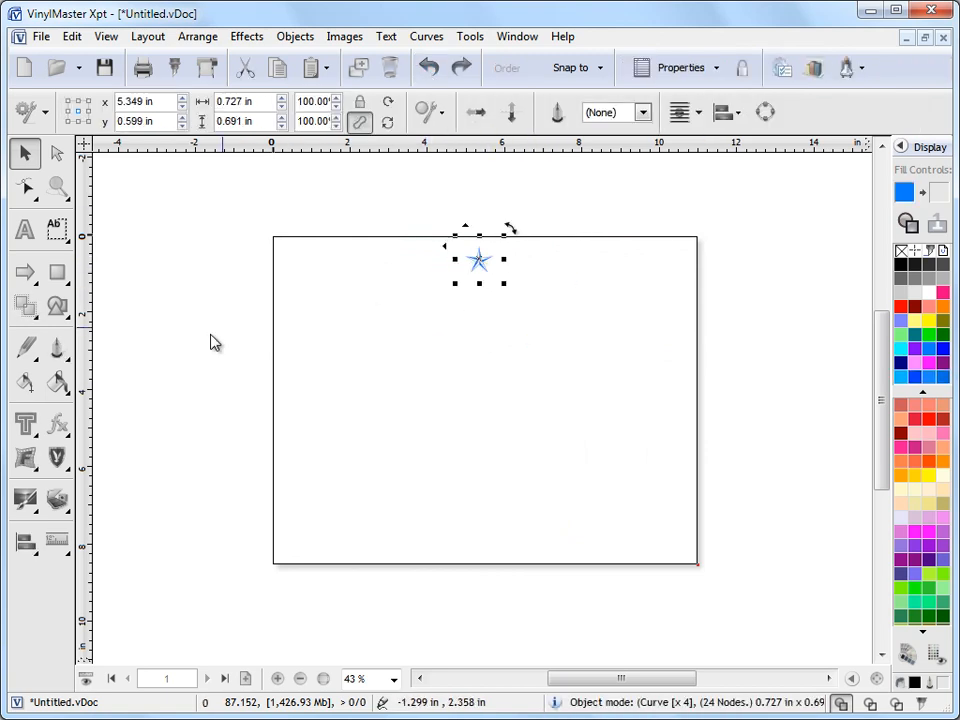
click(20, 304)
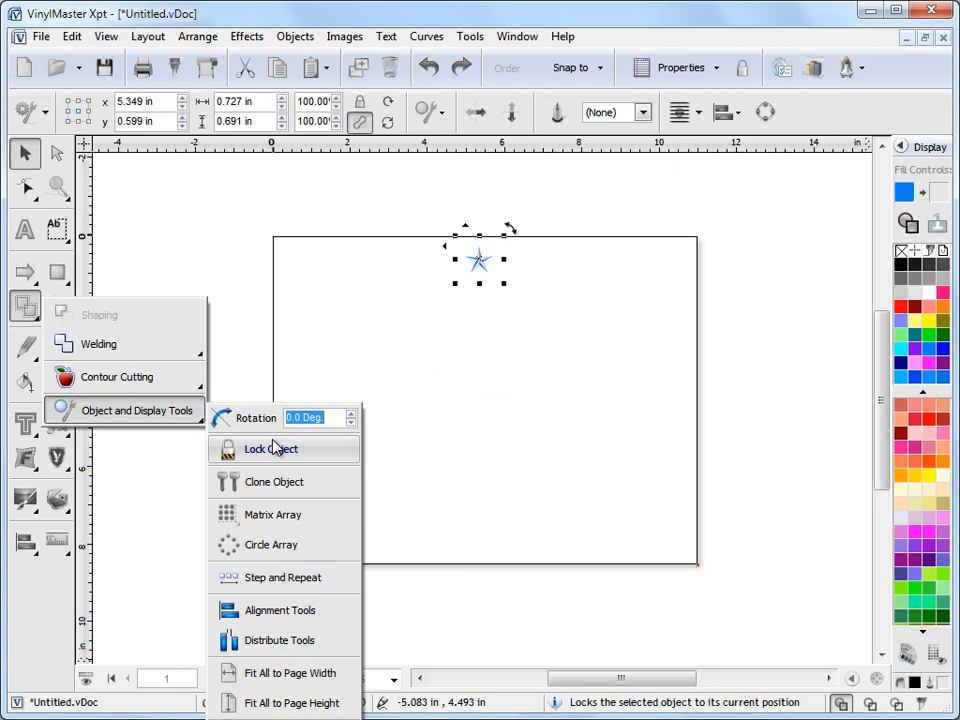
Create a Circle Array of 24 star copies, then undo it back to one star
click(270, 544)
text(24)
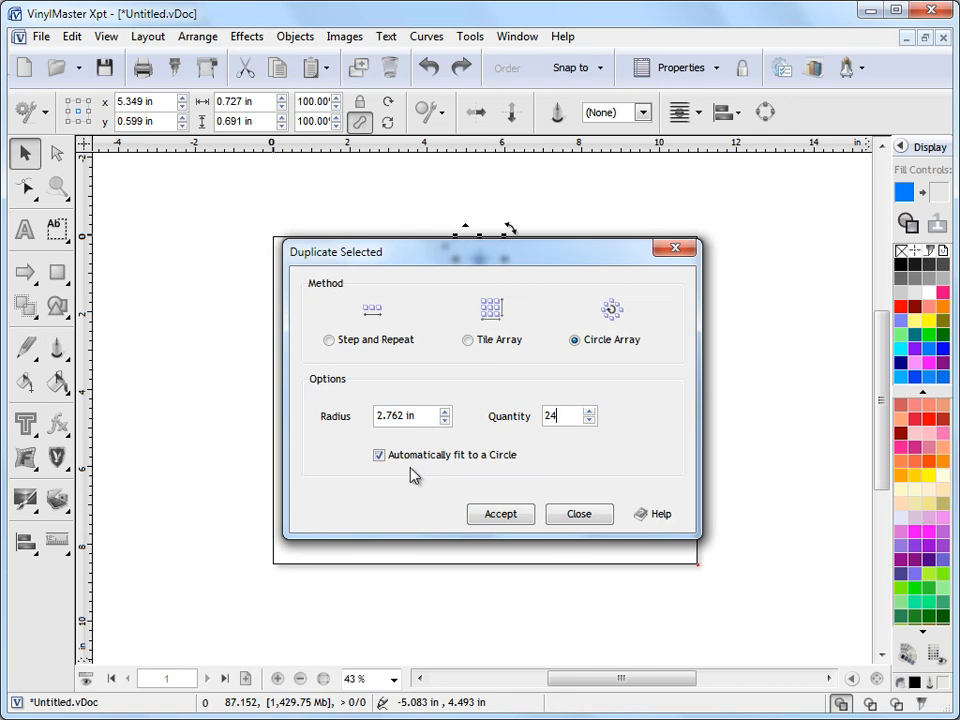
click(500, 514)
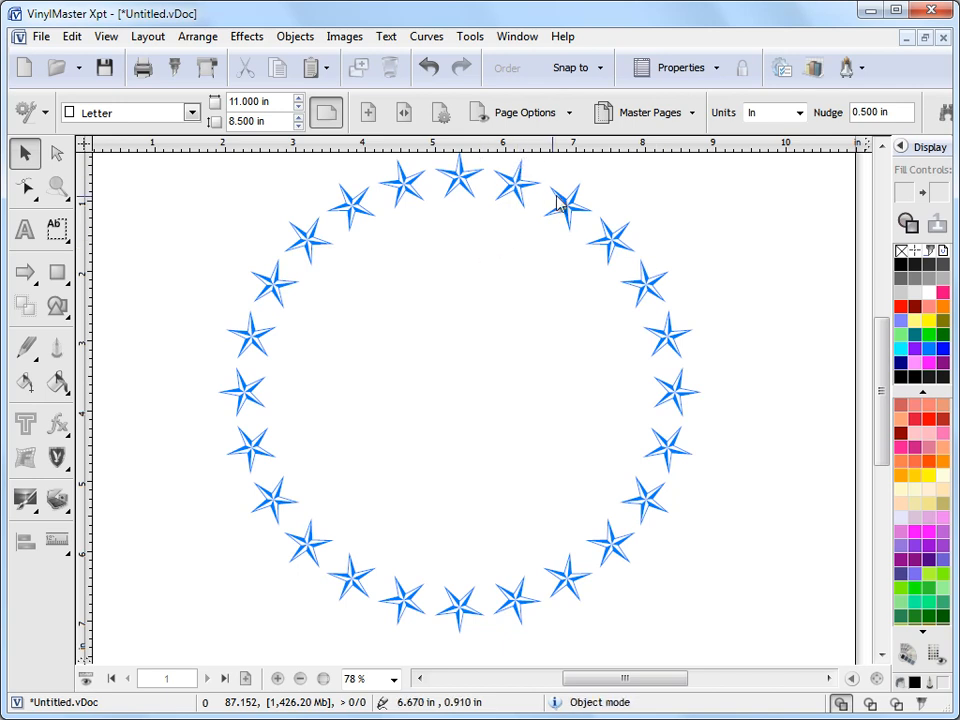
mouse_move(620, 408)
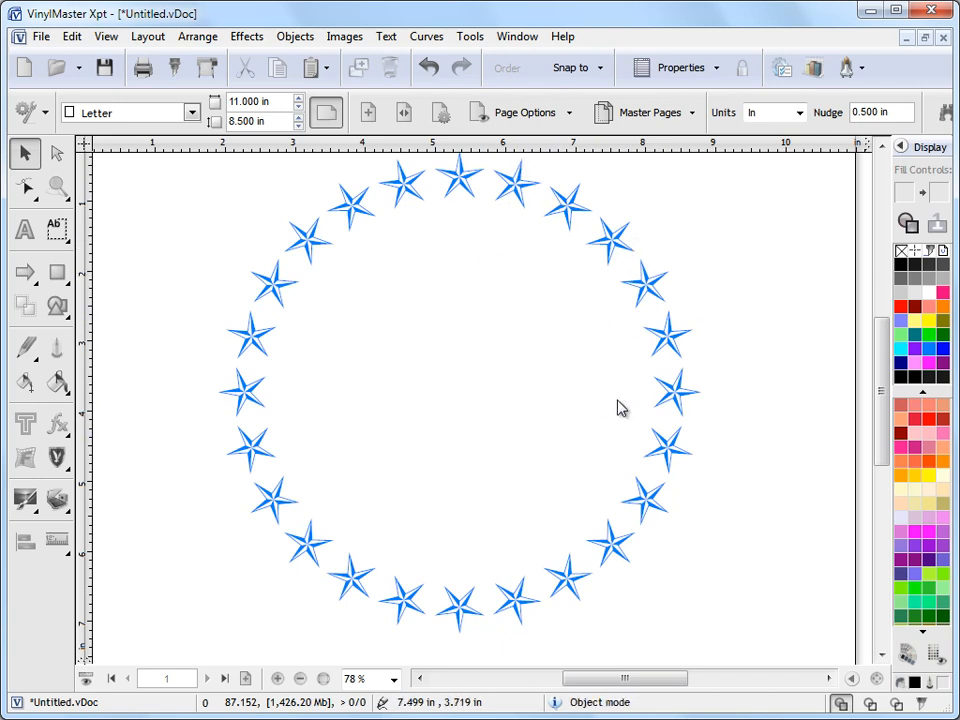
mouse_move(294, 404)
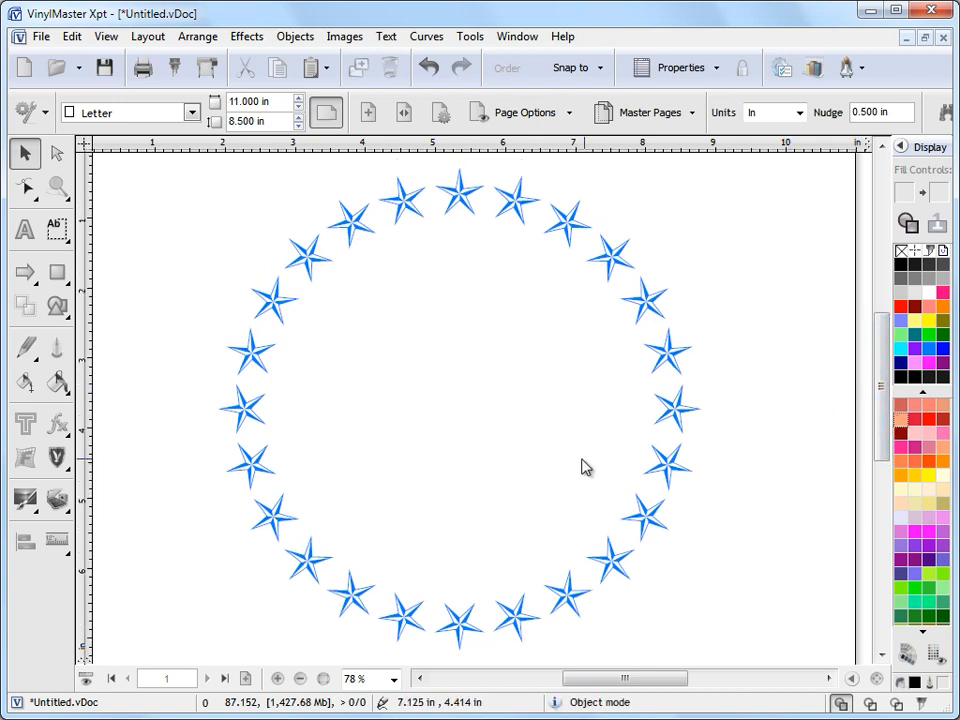
click(424, 68)
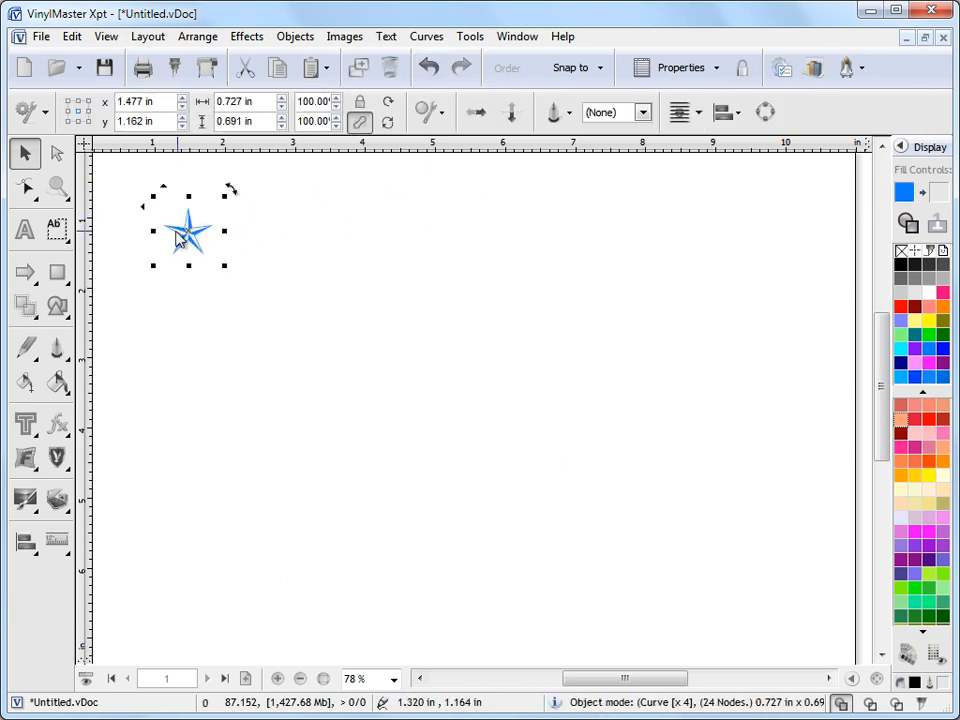
Duplicate the star via Step and Repeat as a 3 x 3 Tile Array of nine stars
click(24, 304)
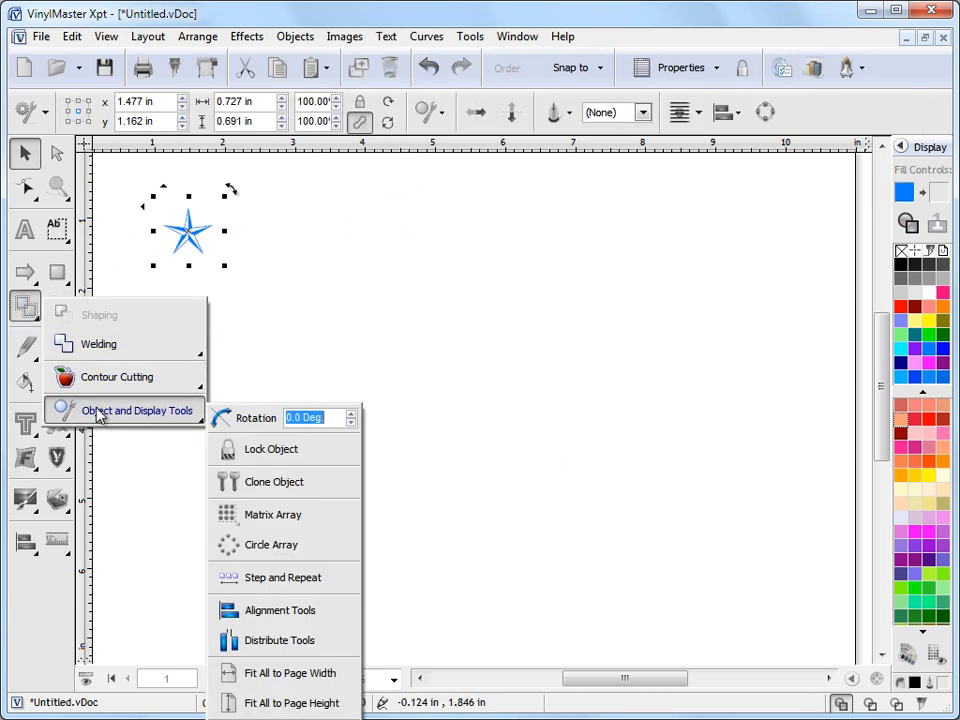
click(272, 544)
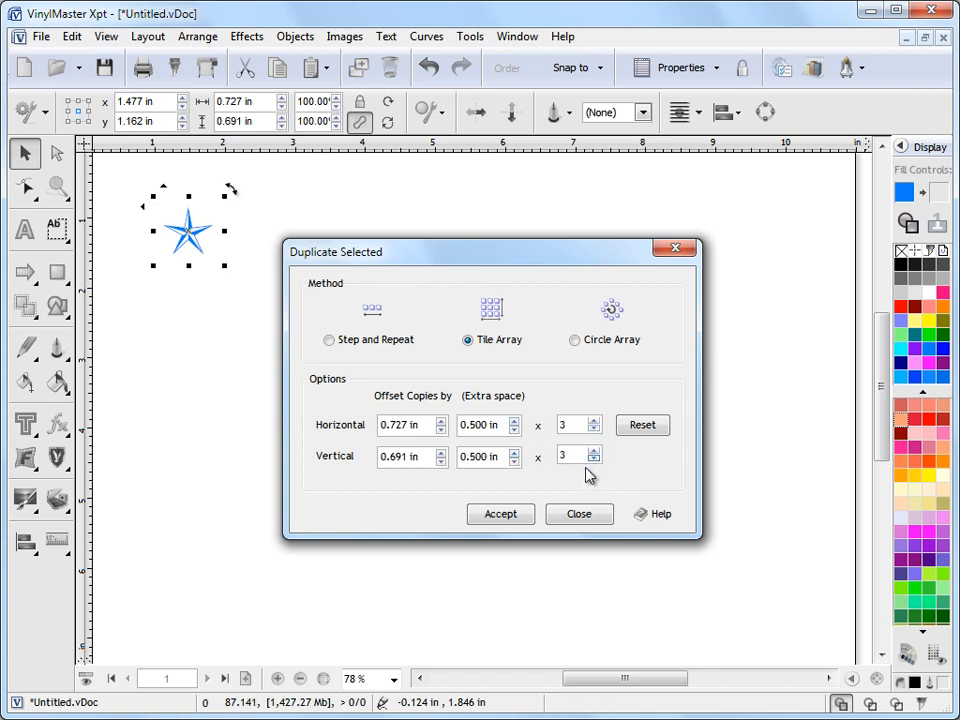
click(500, 514)
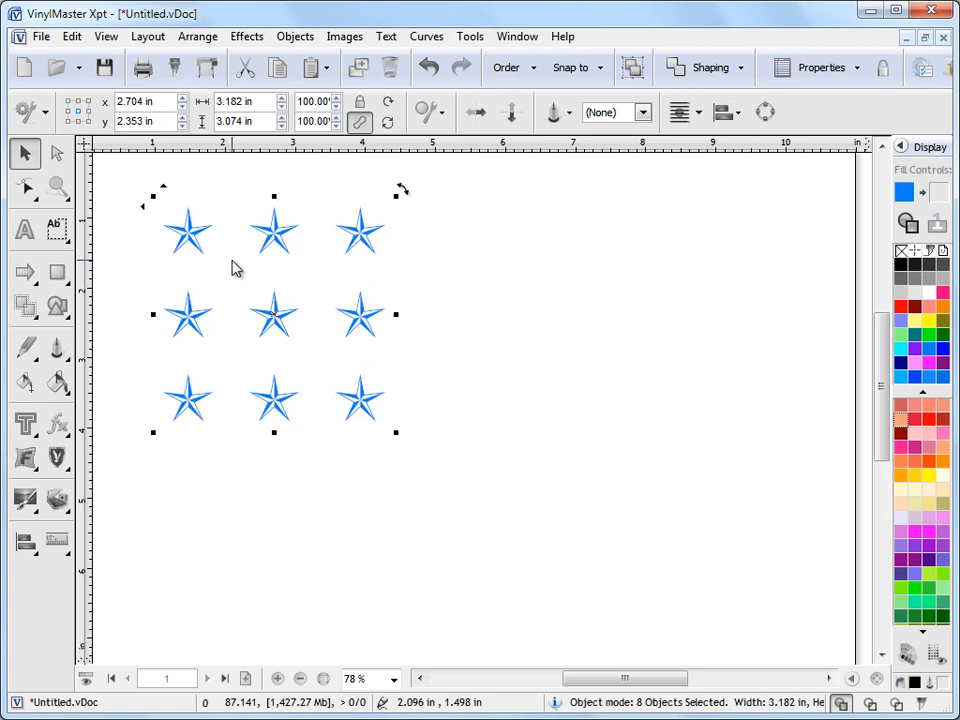
mouse_move(252, 398)
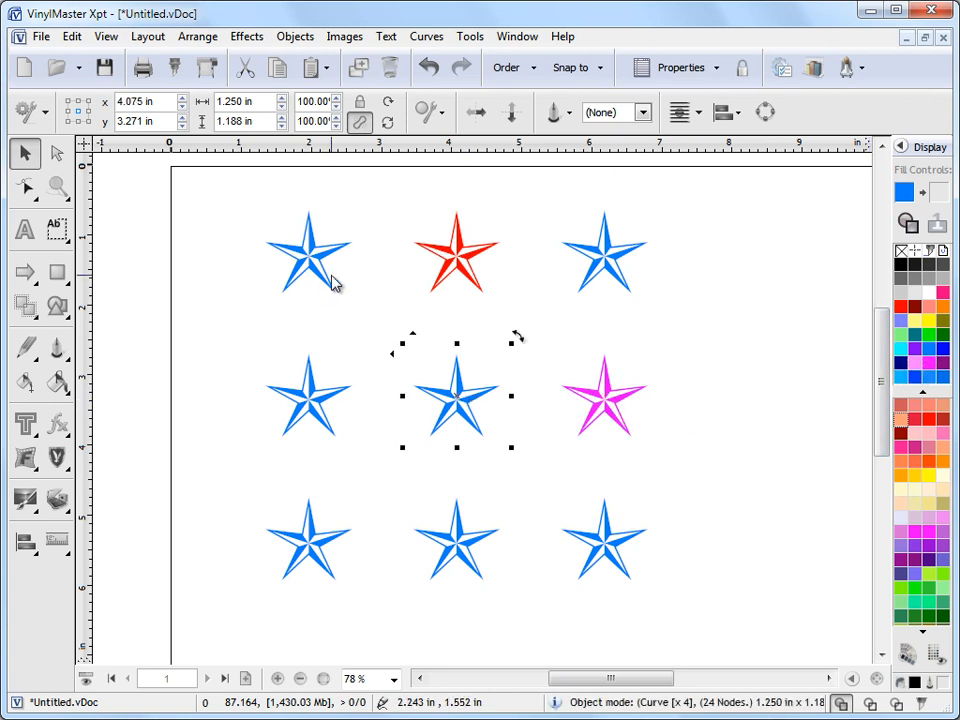
Drag the top-left grid star to sit as an extra star left of the grid
click(308, 252)
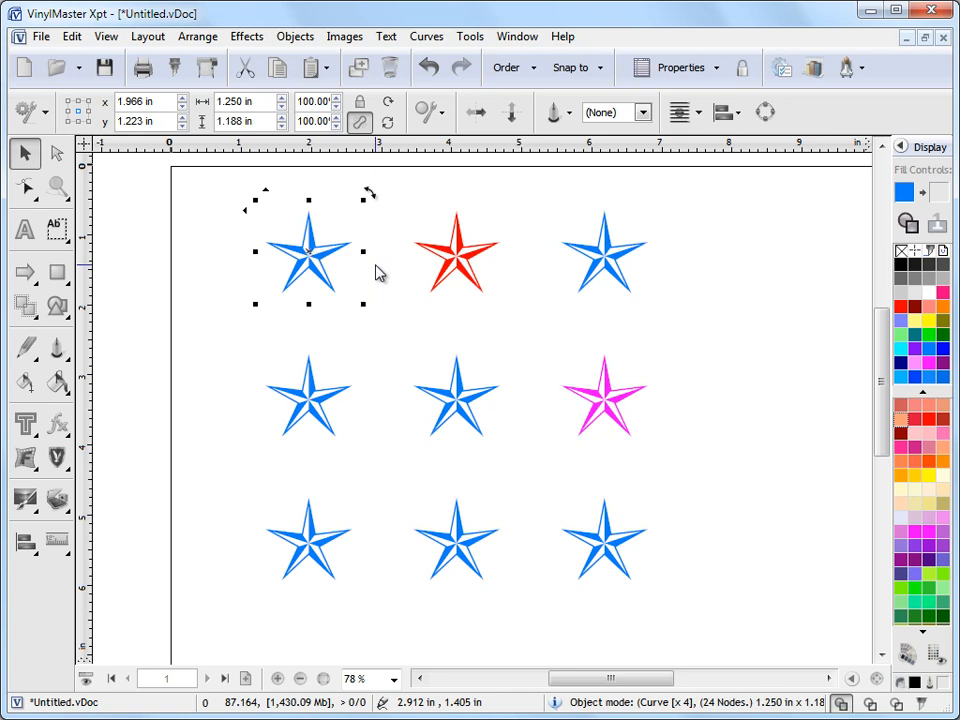
drag(308, 256, 222, 336)
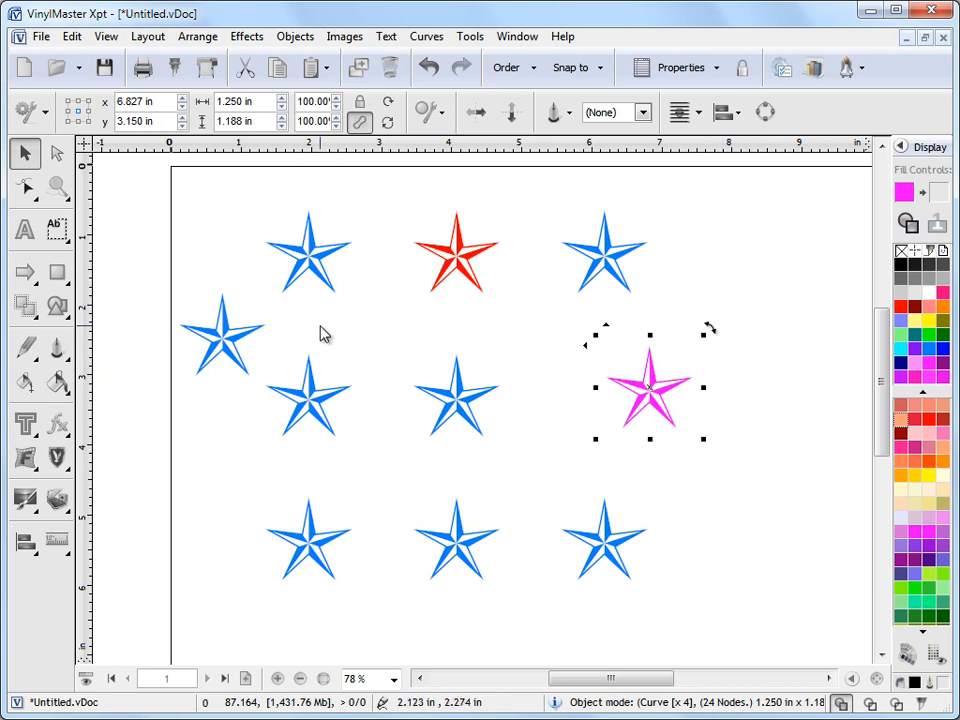
mouse_move(330, 328)
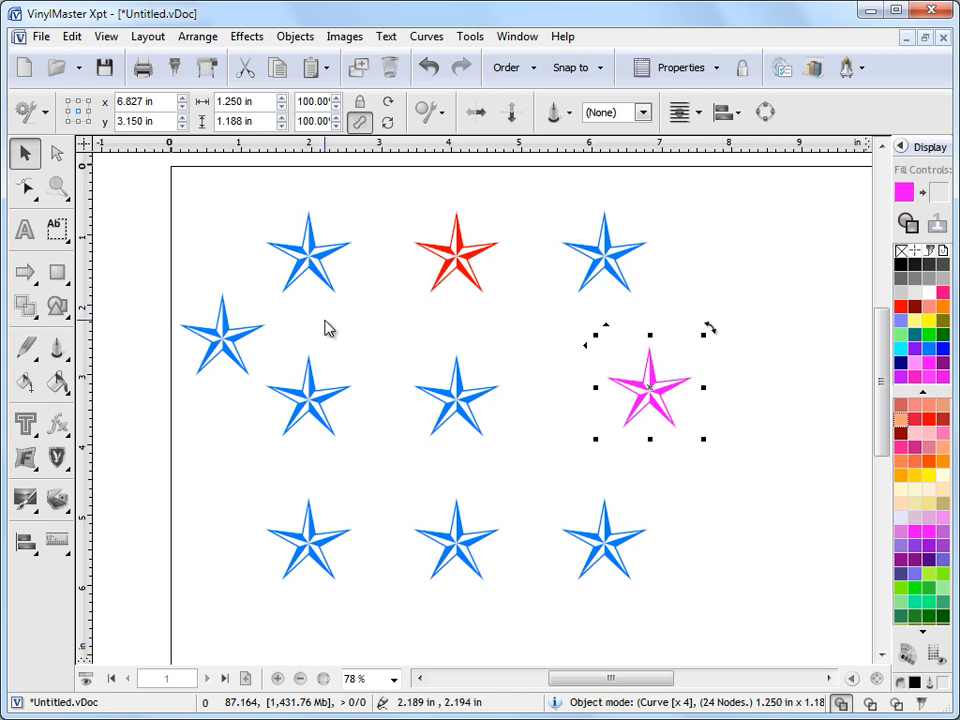
mouse_move(600, 262)
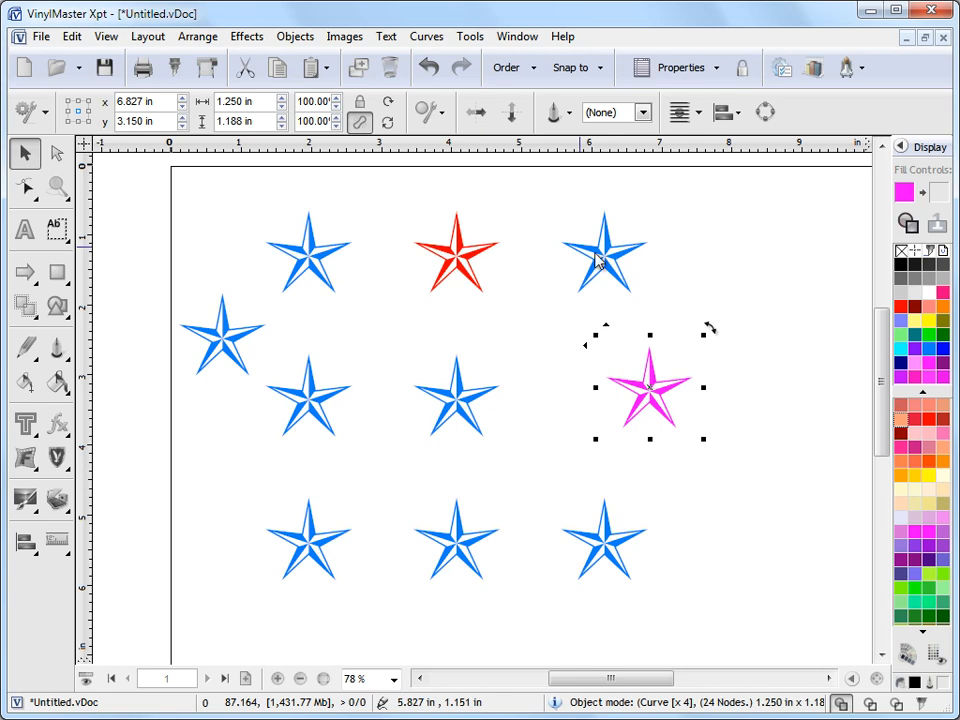
mouse_move(736, 476)
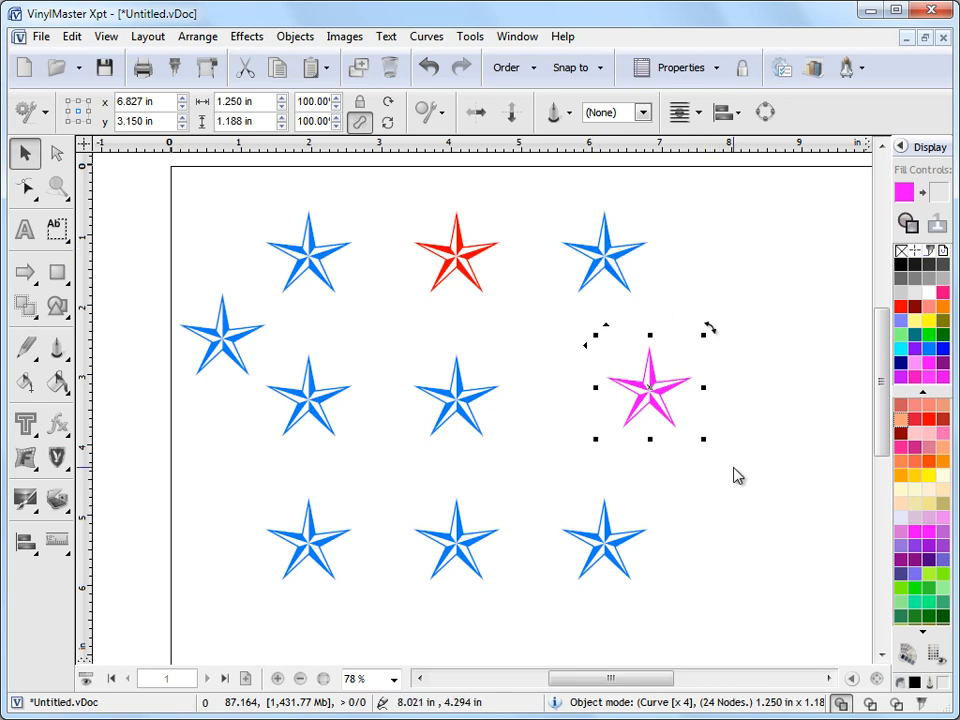
mouse_move(746, 480)
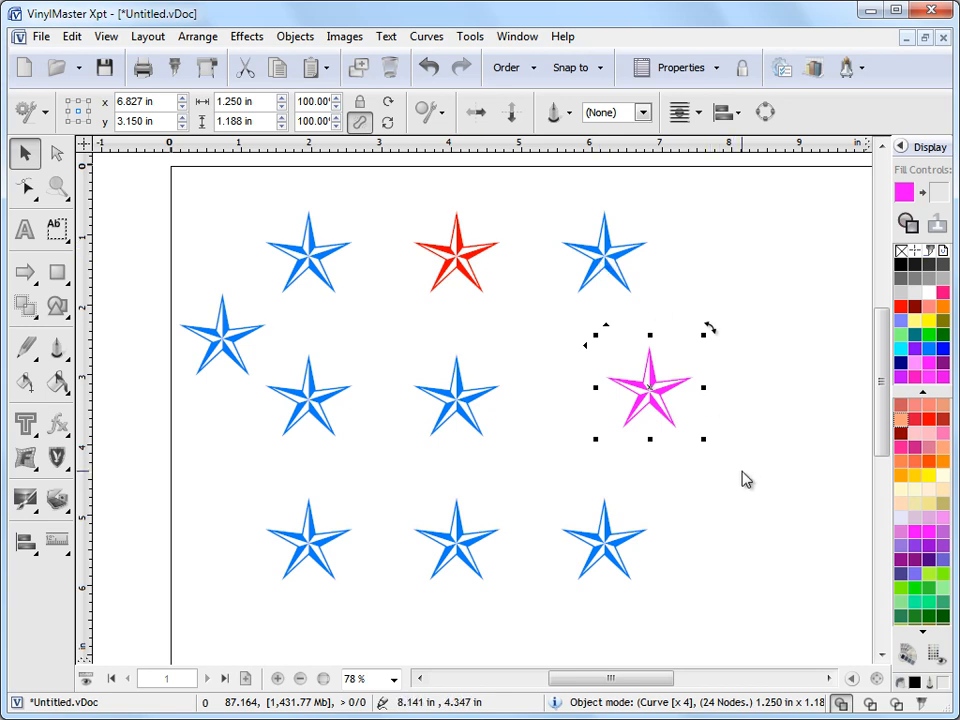